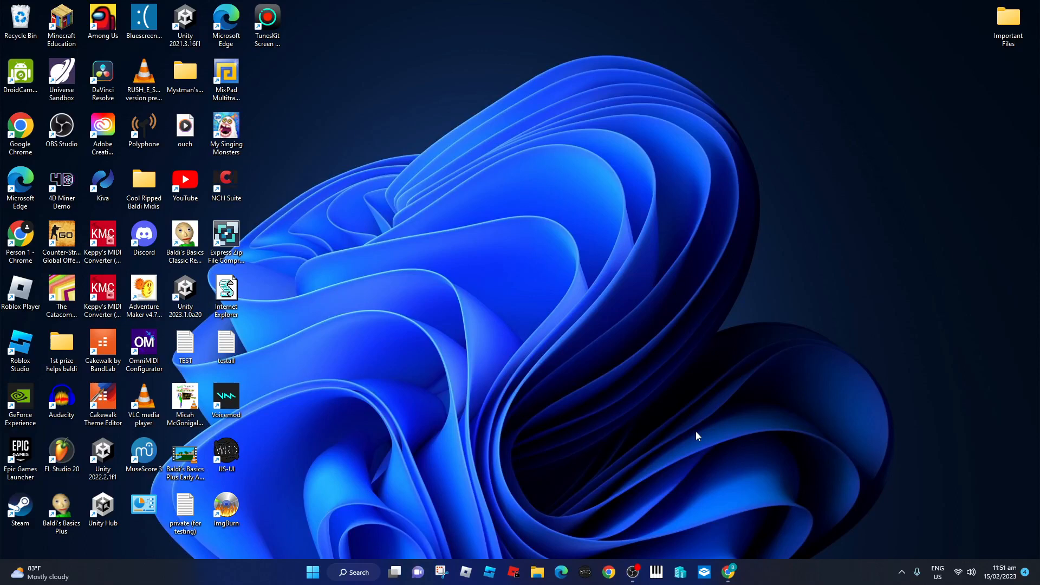
pyautogui.moveTo(716, 467)
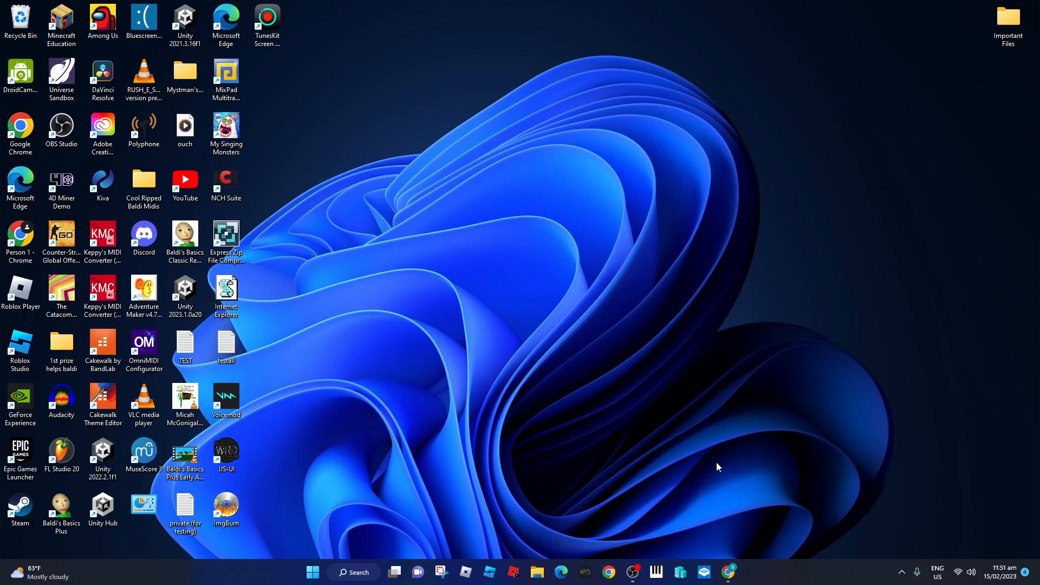
pyautogui.moveTo(641, 469)
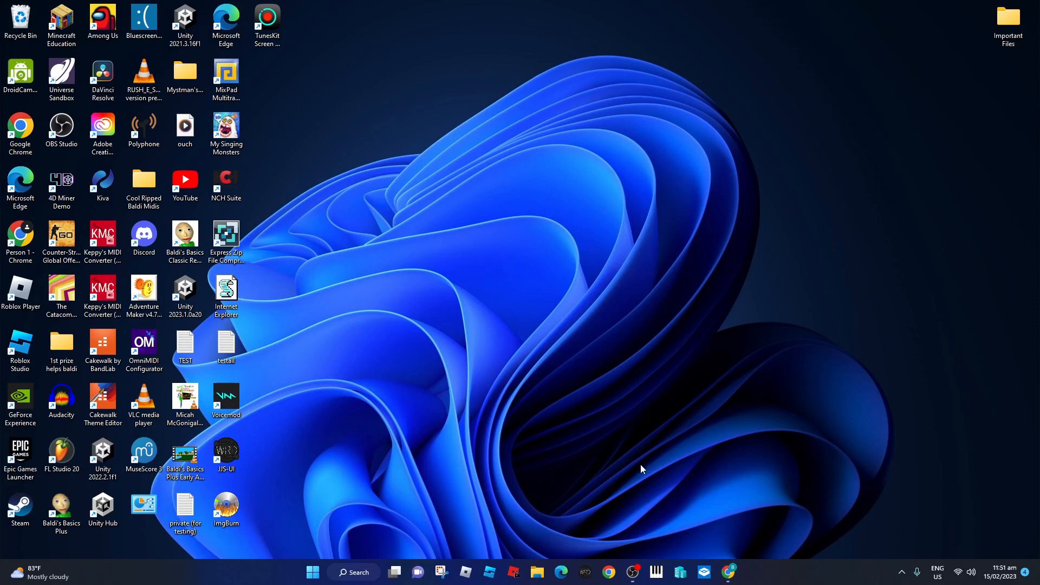
pyautogui.moveTo(708, 456)
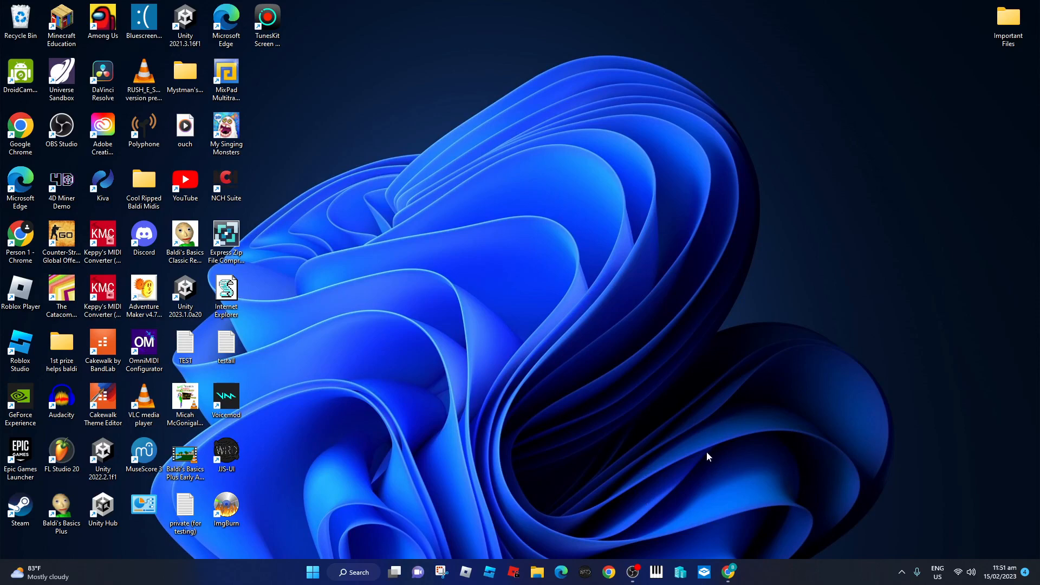
pyautogui.moveTo(850, 387)
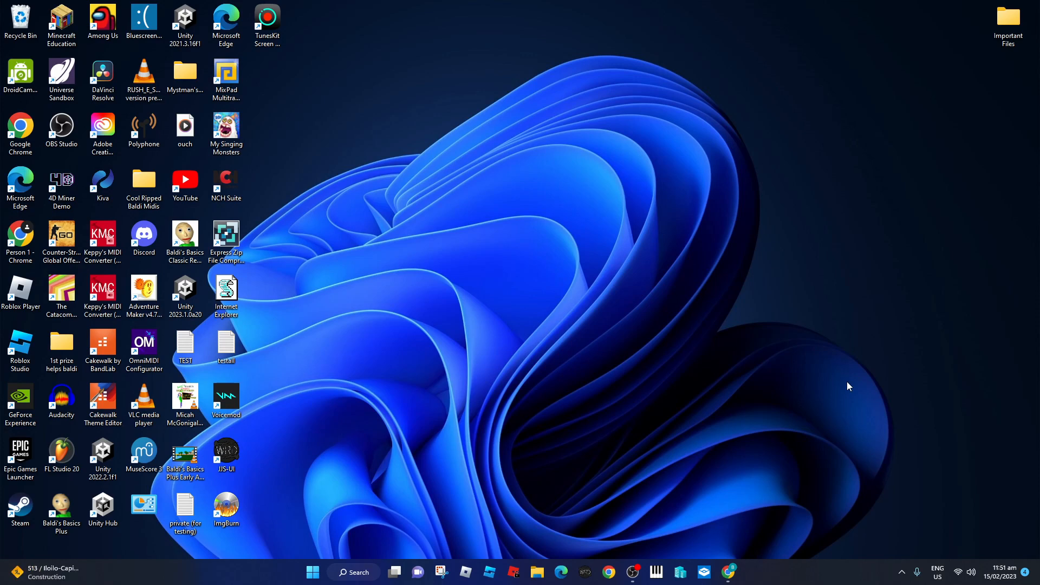
pyautogui.moveTo(623, 534)
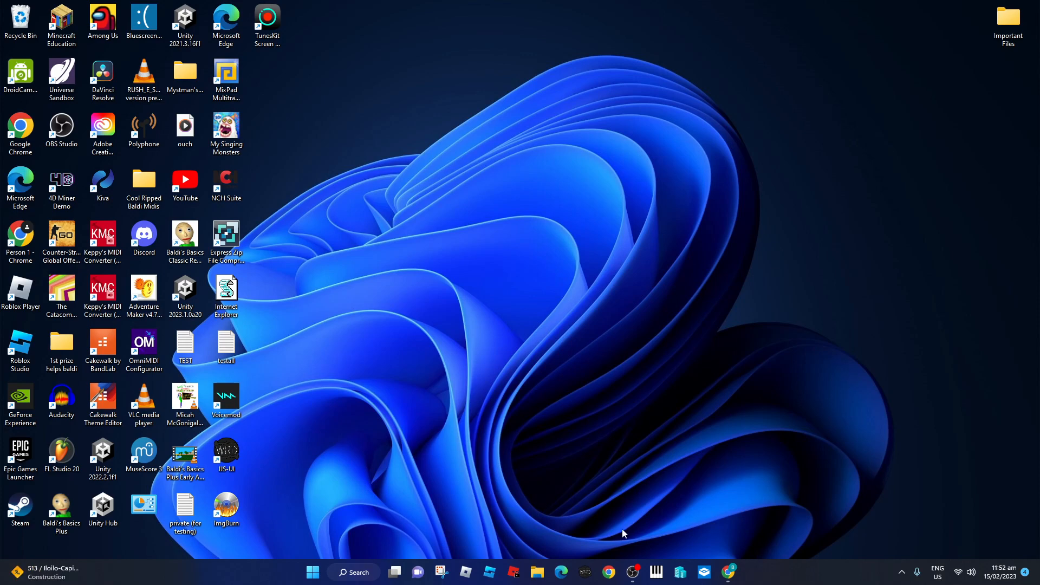
# Launch Control Panel from the Recent items in the Windows 11 Start menu.
pyautogui.click(312, 572)
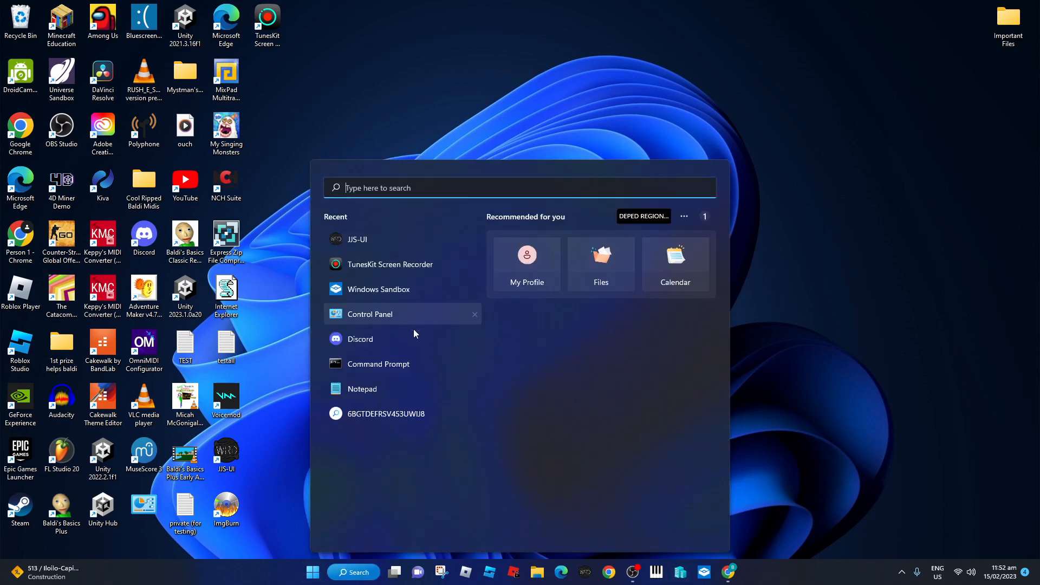
pyautogui.click(369, 313)
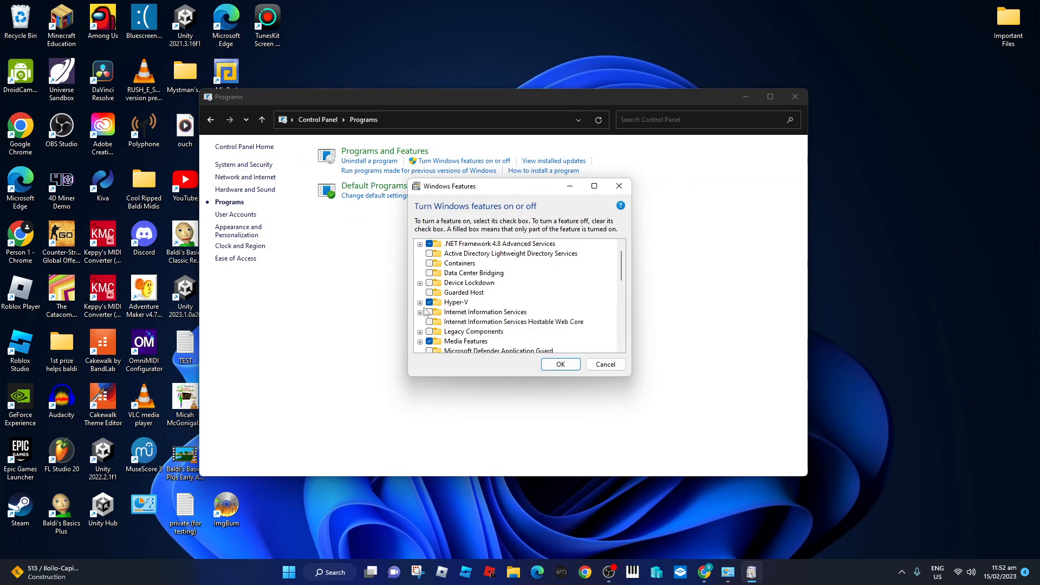
pyautogui.click(419, 304)
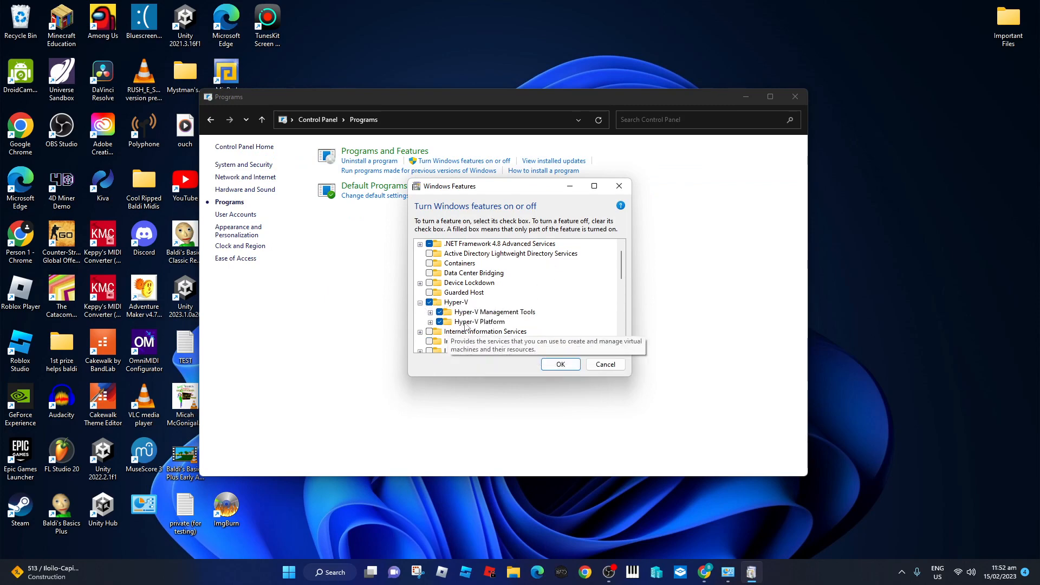
pyautogui.click(420, 302)
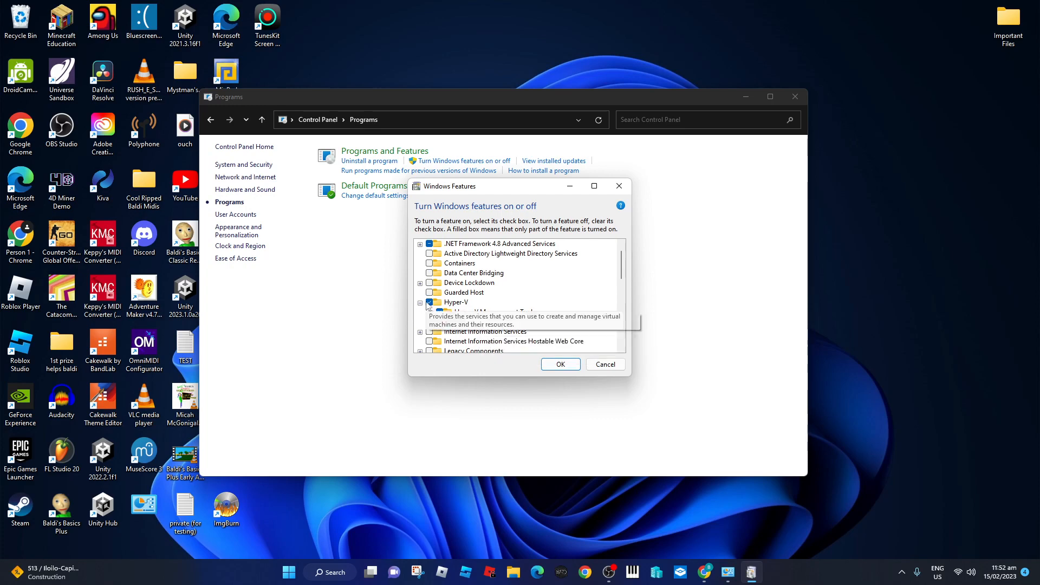
pyautogui.scroll(-3)
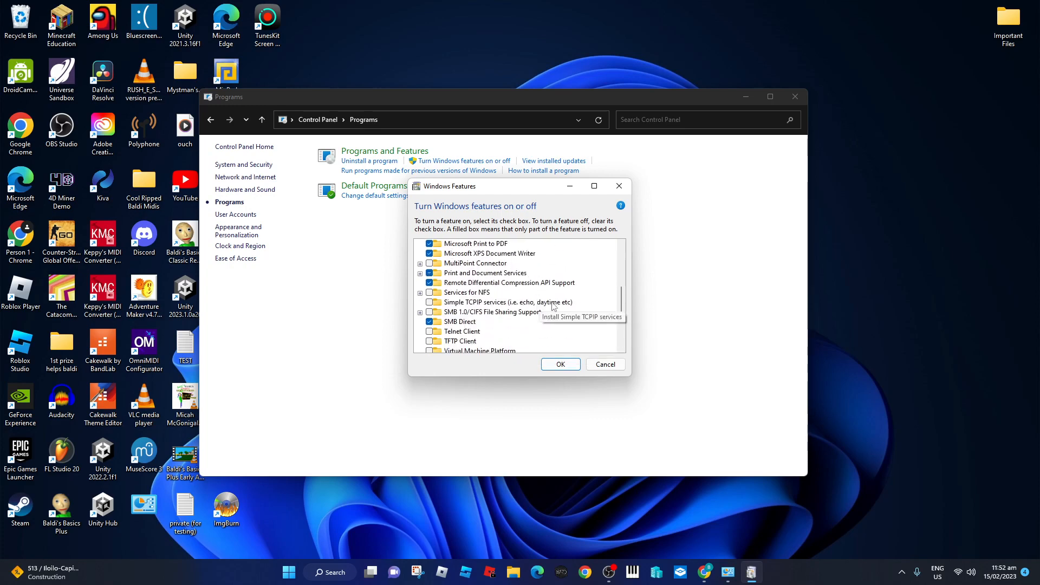
pyautogui.scroll(-3)
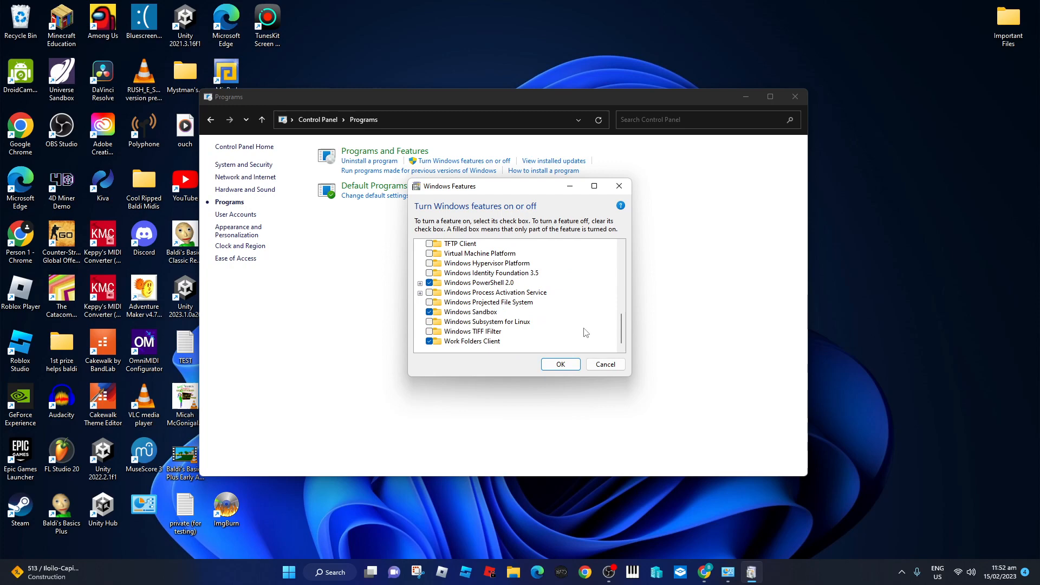
pyautogui.scroll(3)
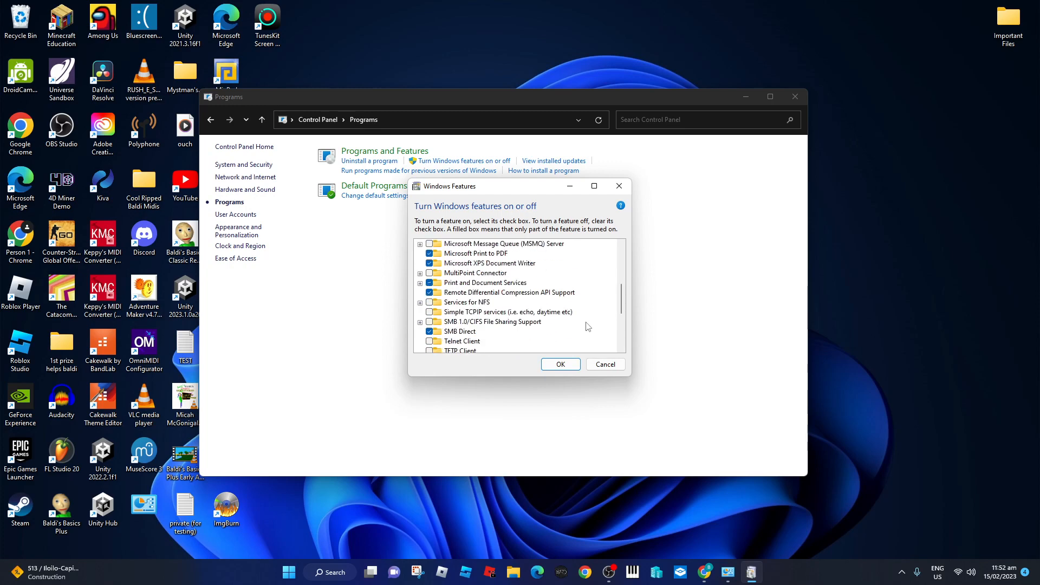
pyautogui.scroll(3)
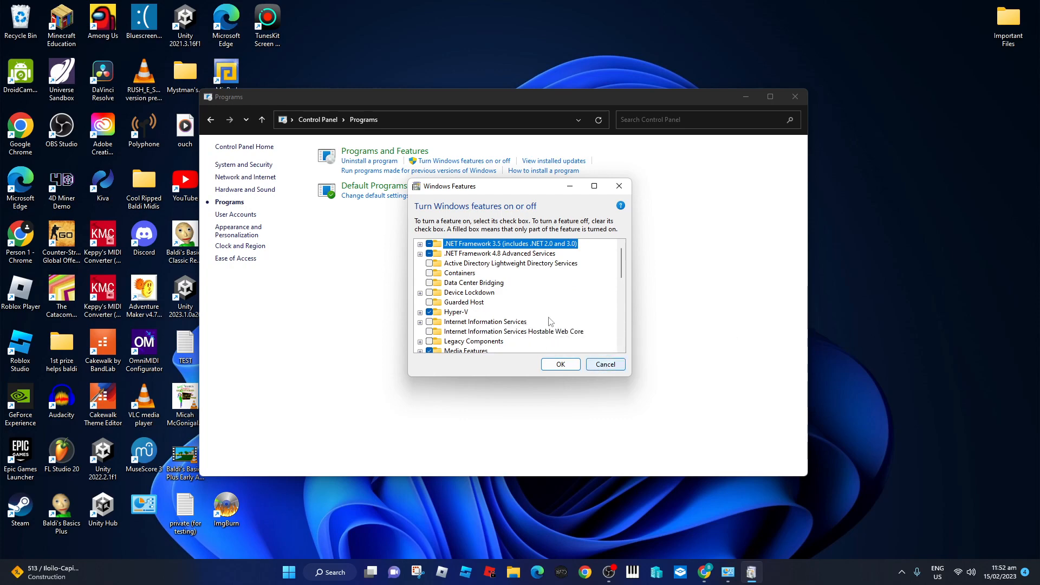
pyautogui.scroll(-3)
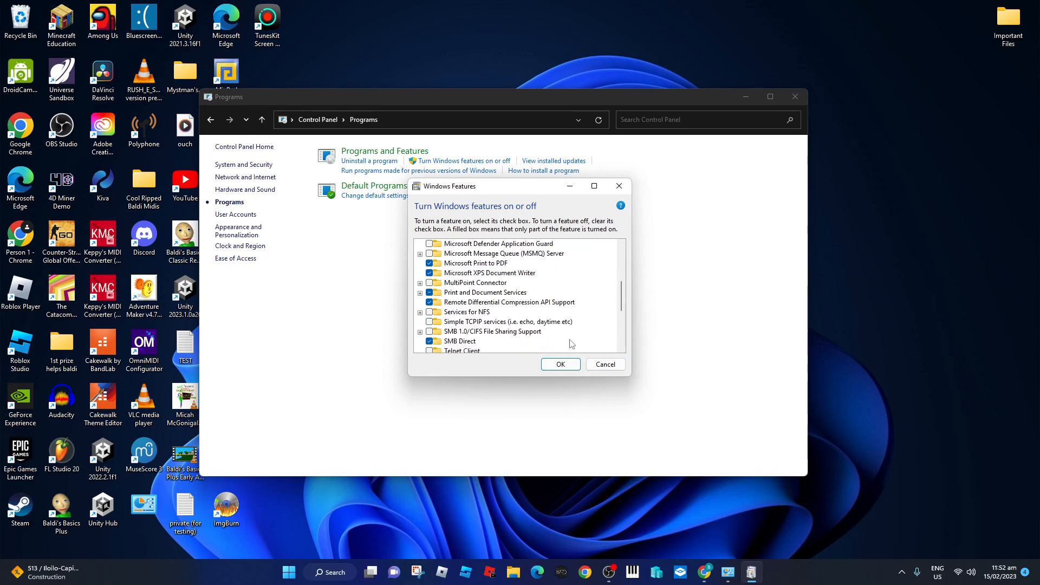
pyautogui.moveTo(680, 572)
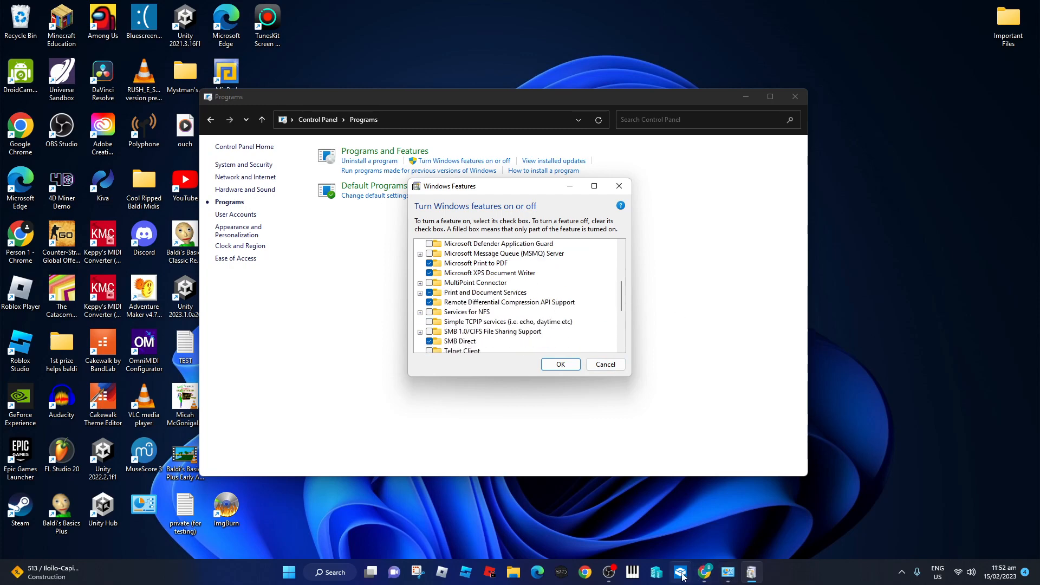
pyautogui.scroll(-3)
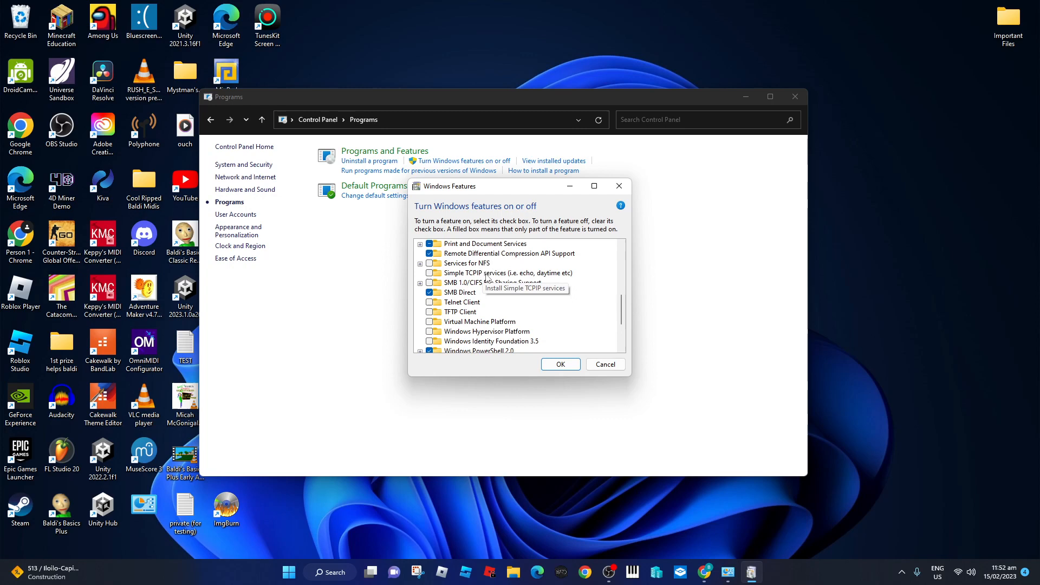
pyautogui.scroll(-3)
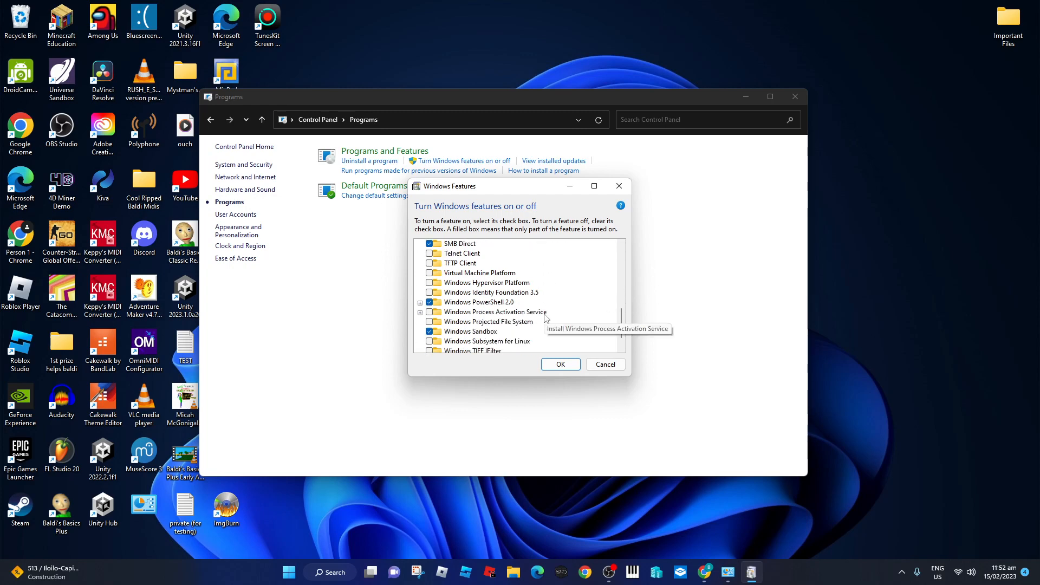
pyautogui.moveTo(471, 331)
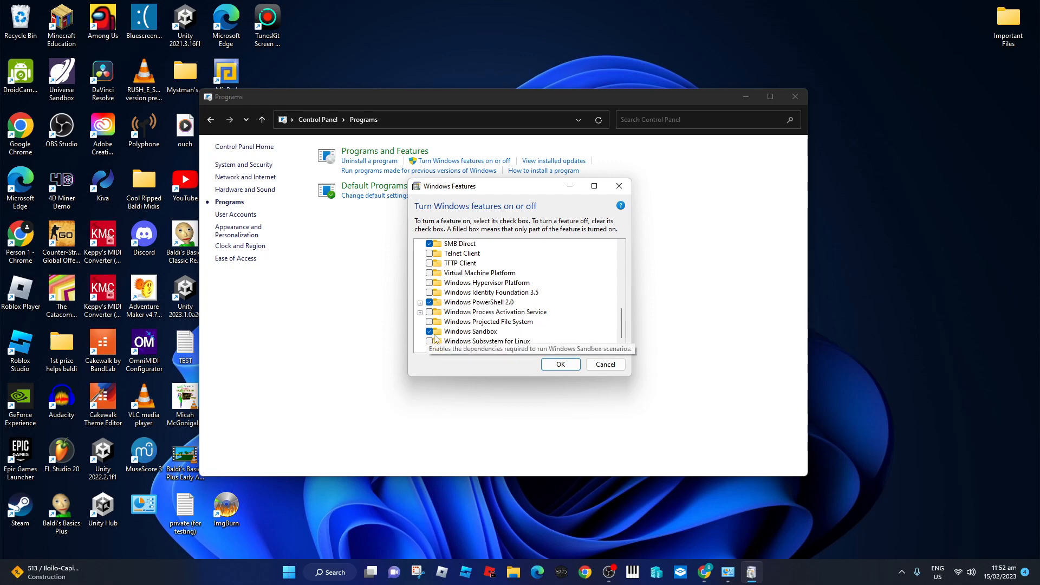
pyautogui.scroll(-3)
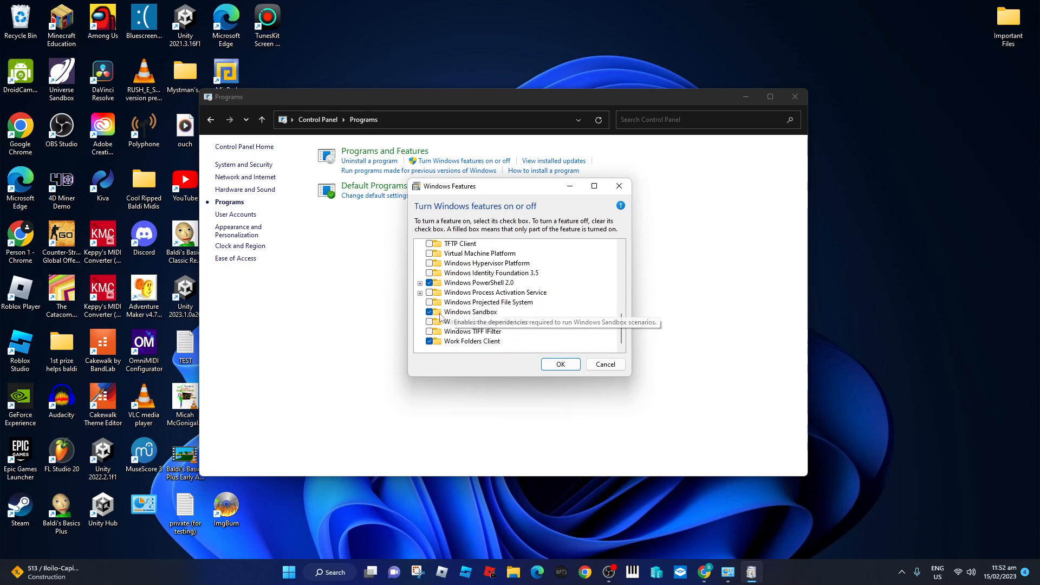
pyautogui.moveTo(567, 300)
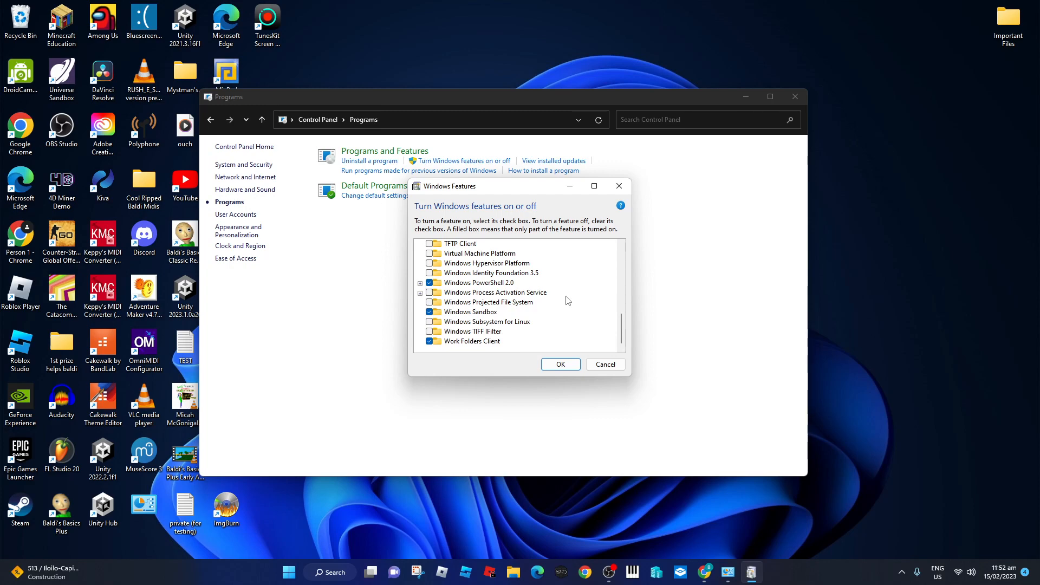
pyautogui.moveTo(542, 342)
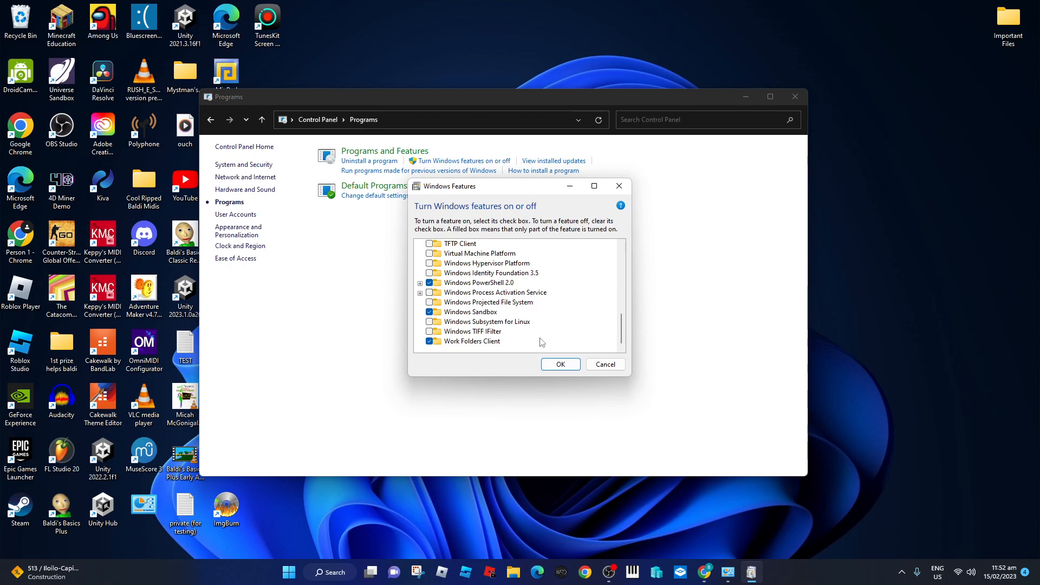